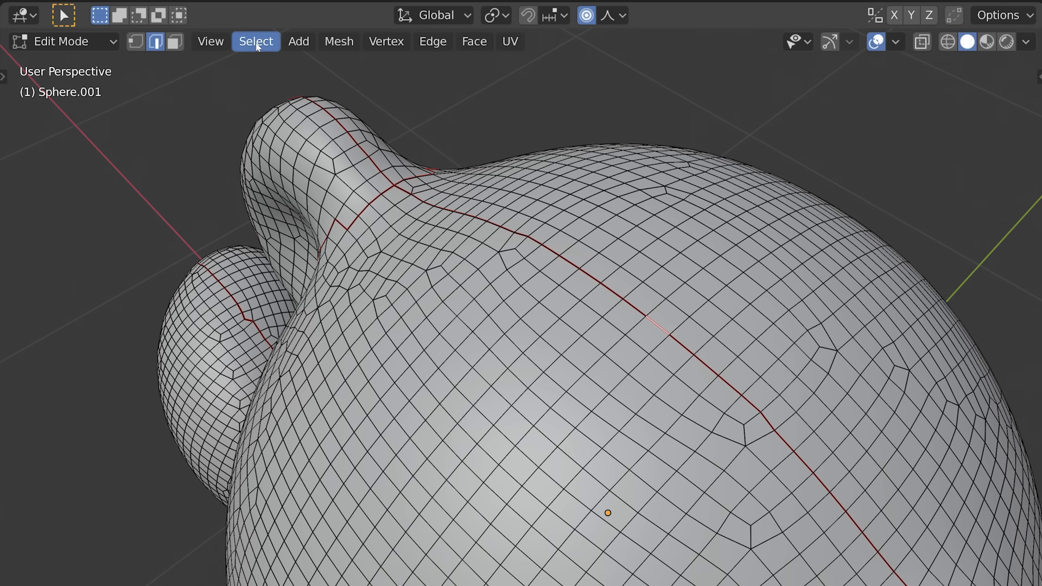
# Step: Select all seam edges via Select Similar > Seam, then switch to Vertex Paint mode
pyautogui.click(256, 41)
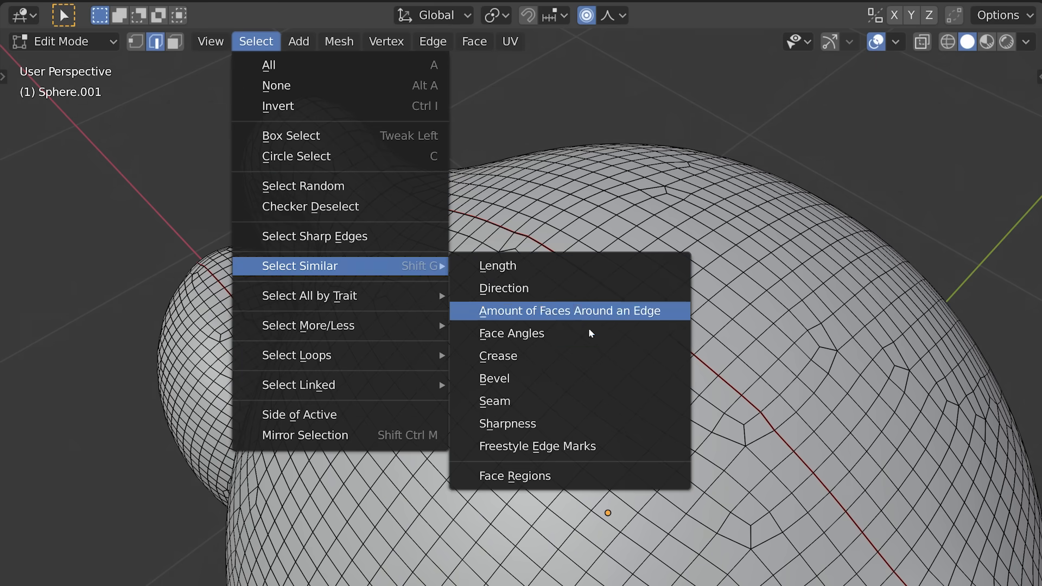
pyautogui.click(569, 311)
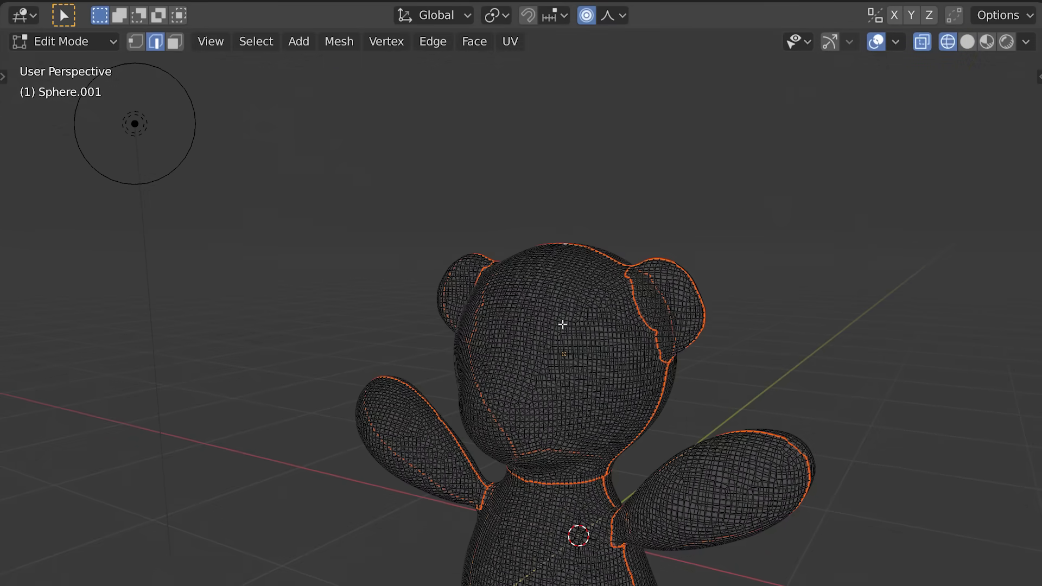
pyautogui.click(63, 41)
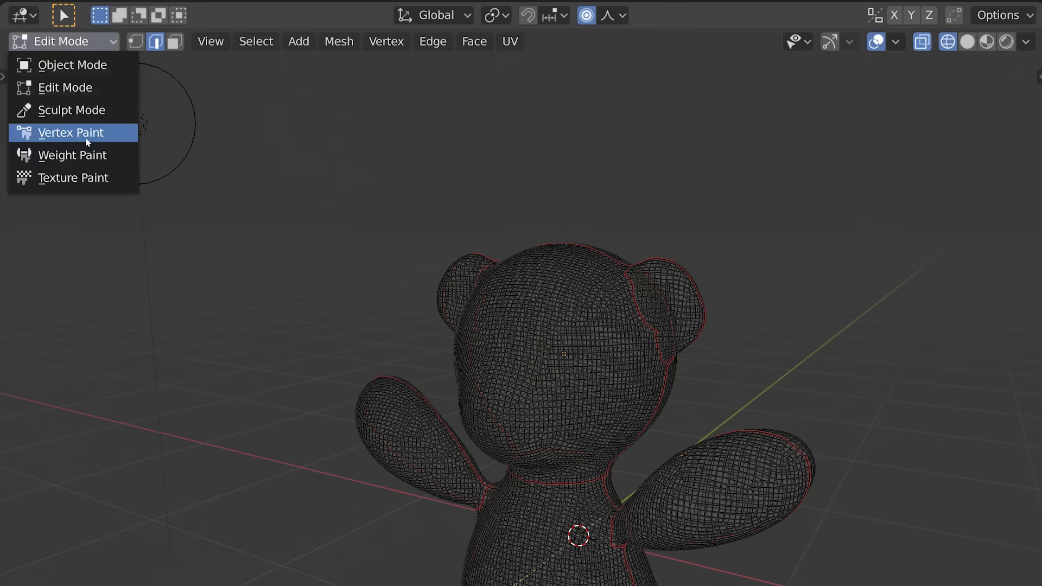
pyautogui.click(71, 132)
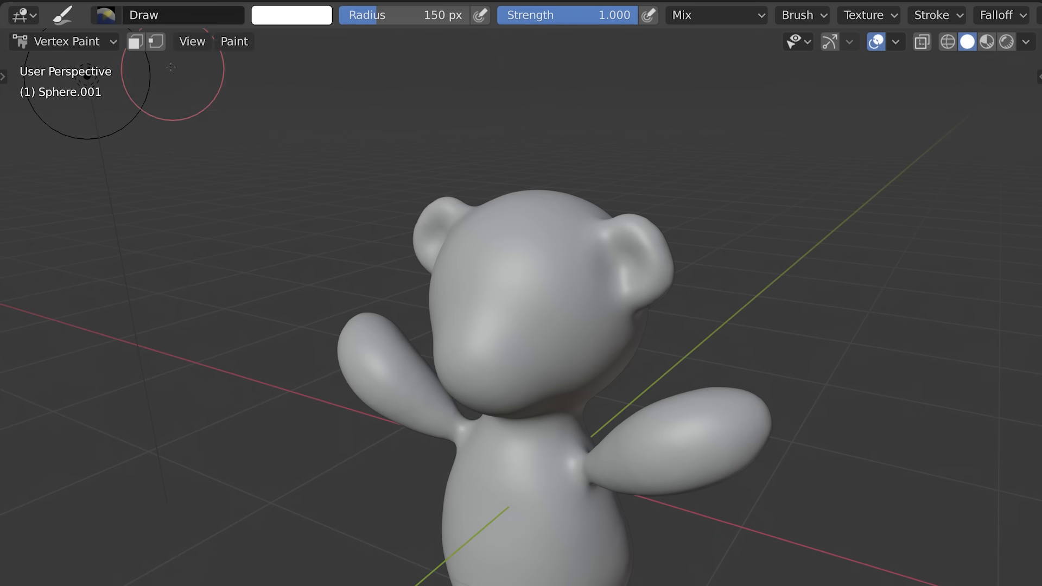
# Step: Enable the vertex selection mask so painting affects only the selected seam vertices
pyautogui.click(156, 41)
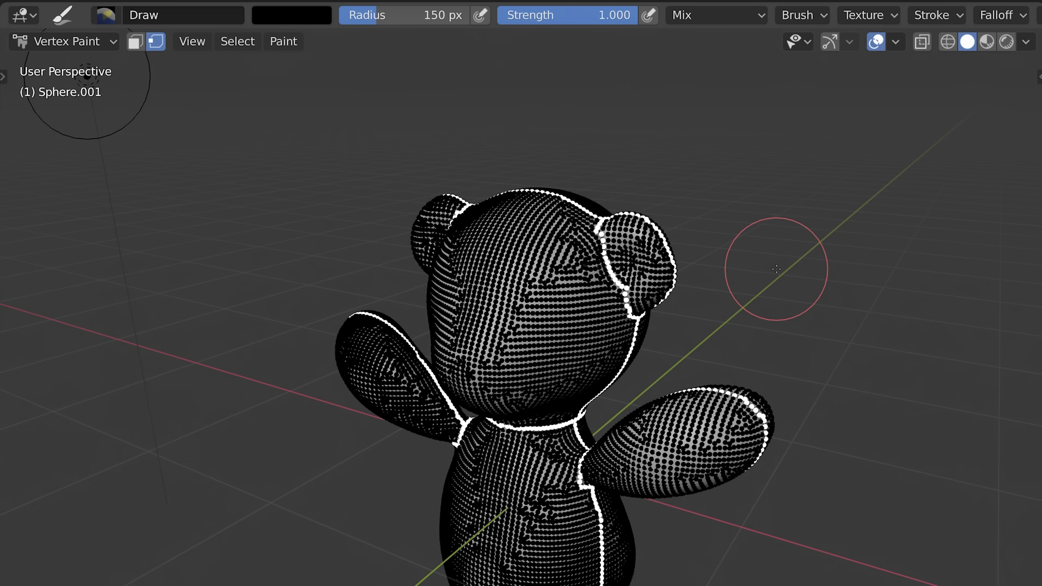
pyautogui.moveTo(756, 248)
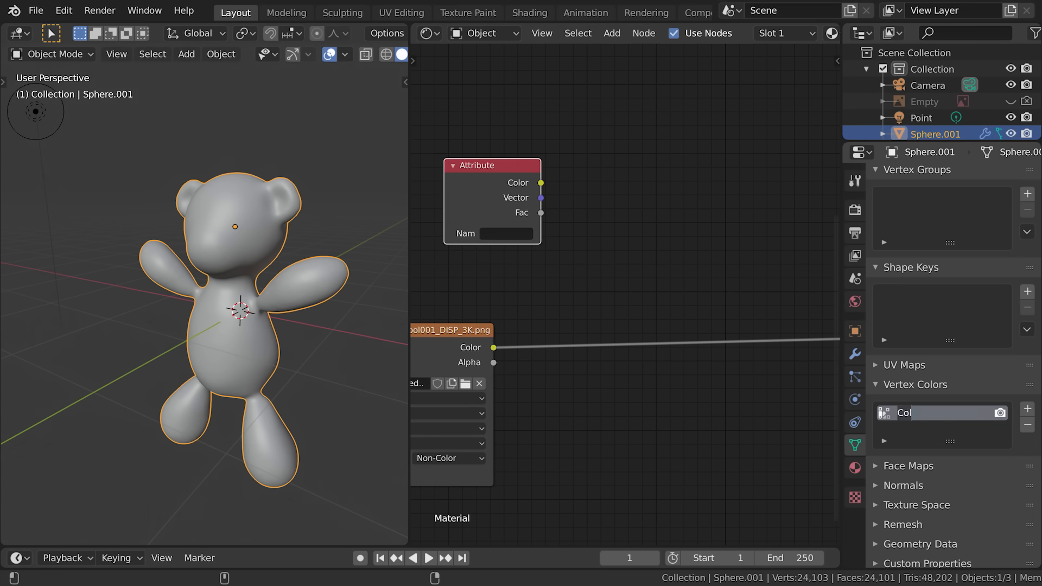
# Step: Name the vertex colour layer 'Seams' and set the Mix node blend to Multiply
pyautogui.write('Seams')
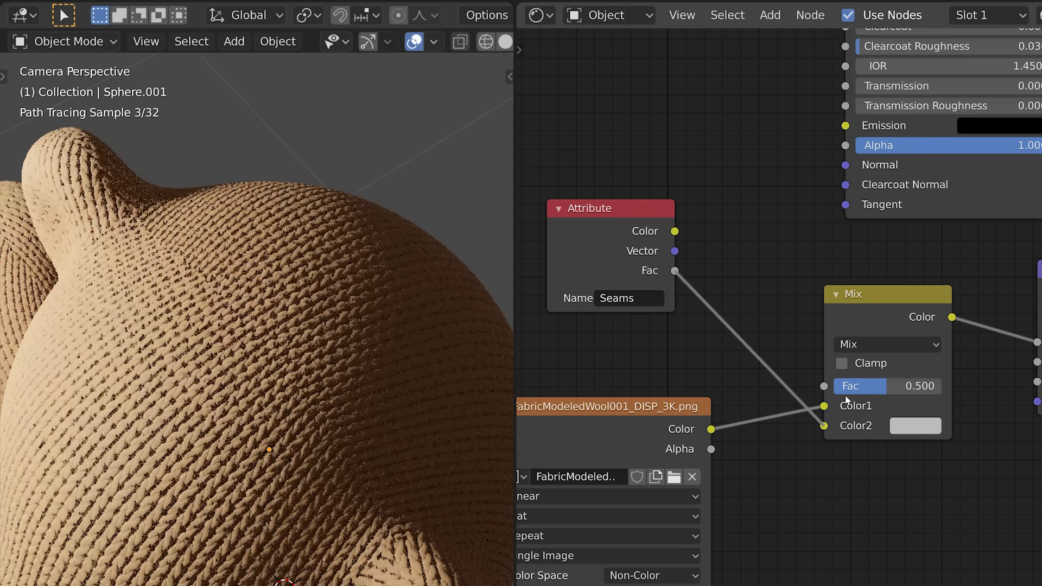
pyautogui.click(887, 345)
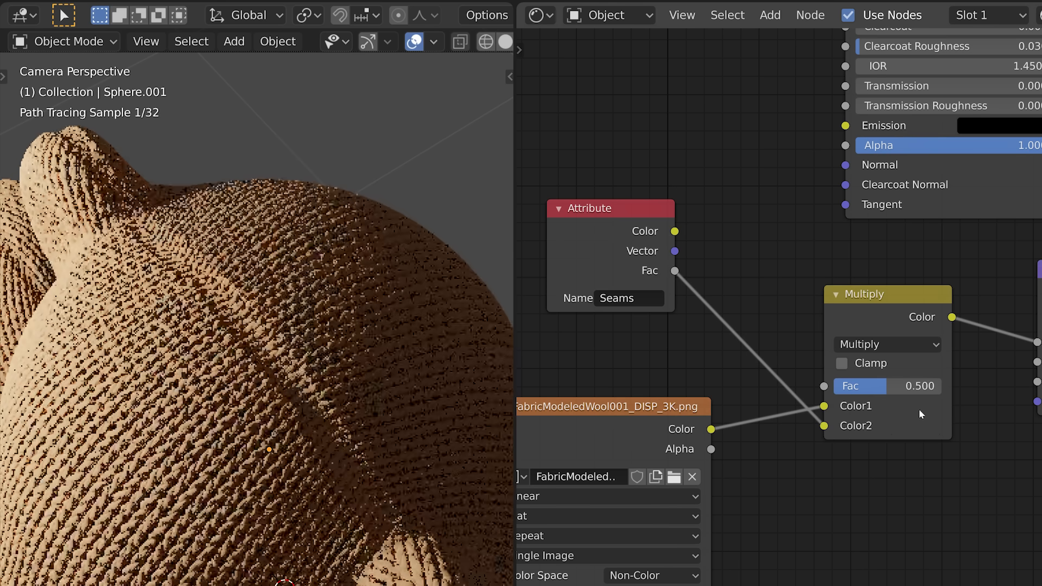
pyautogui.moveTo(920, 386); pyautogui.dragTo(871, 386)
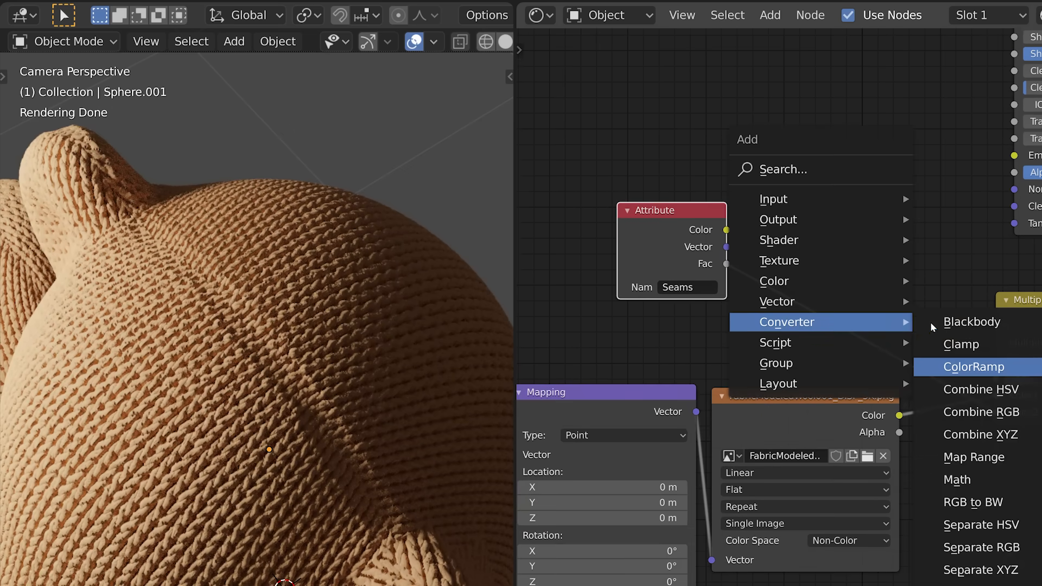
# Step: Add a ColorRamp to tighten the seam mask, feeding a Multiply MixRGB with adjusted Fac
pyautogui.click(977, 367)
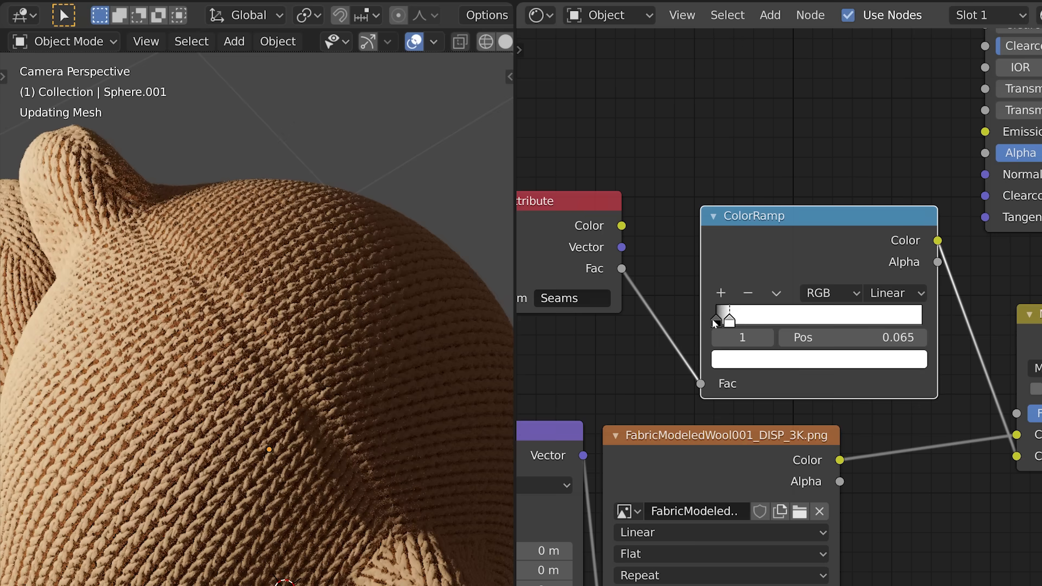
pyautogui.moveTo(720, 315); pyautogui.dragTo(714, 315)
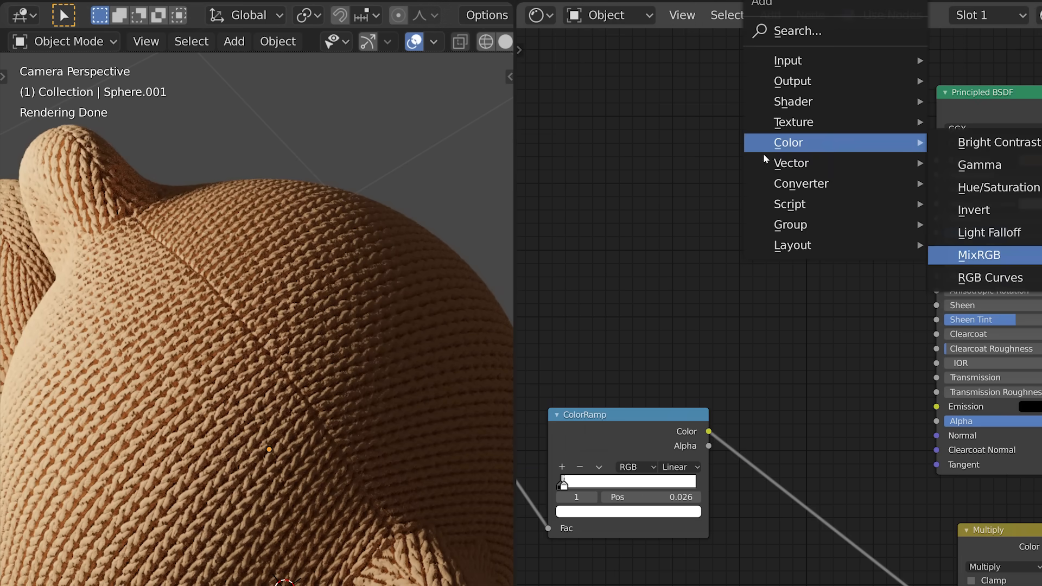
pyautogui.click(984, 254)
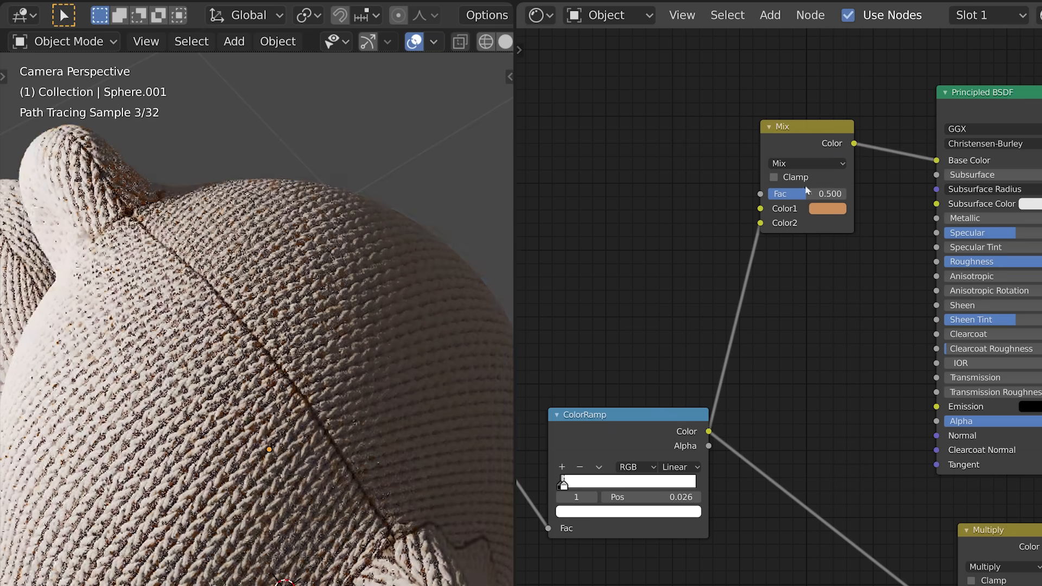
pyautogui.click(806, 163)
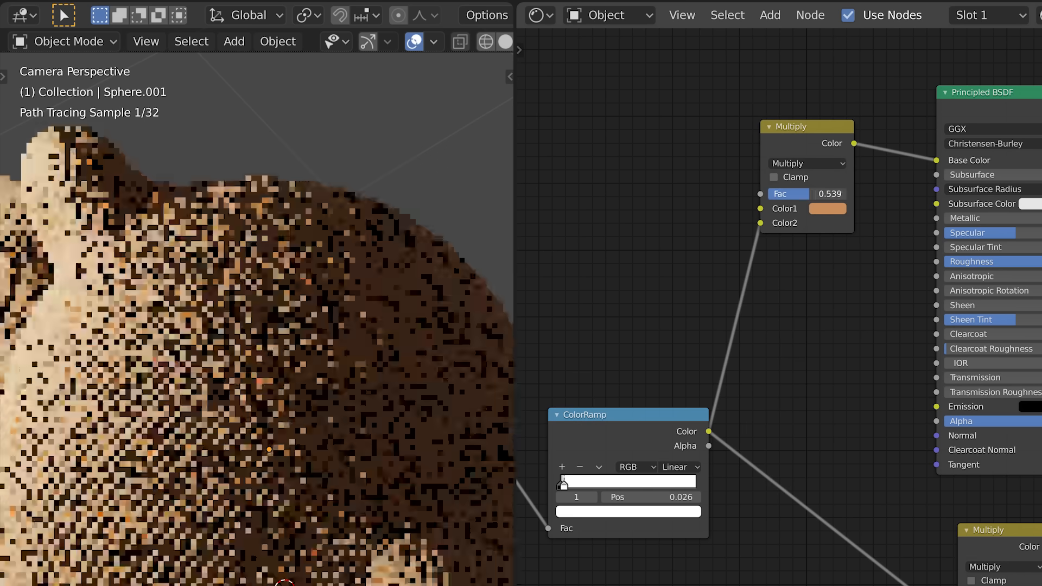
pyautogui.moveTo(788, 193); pyautogui.dragTo(824, 193)
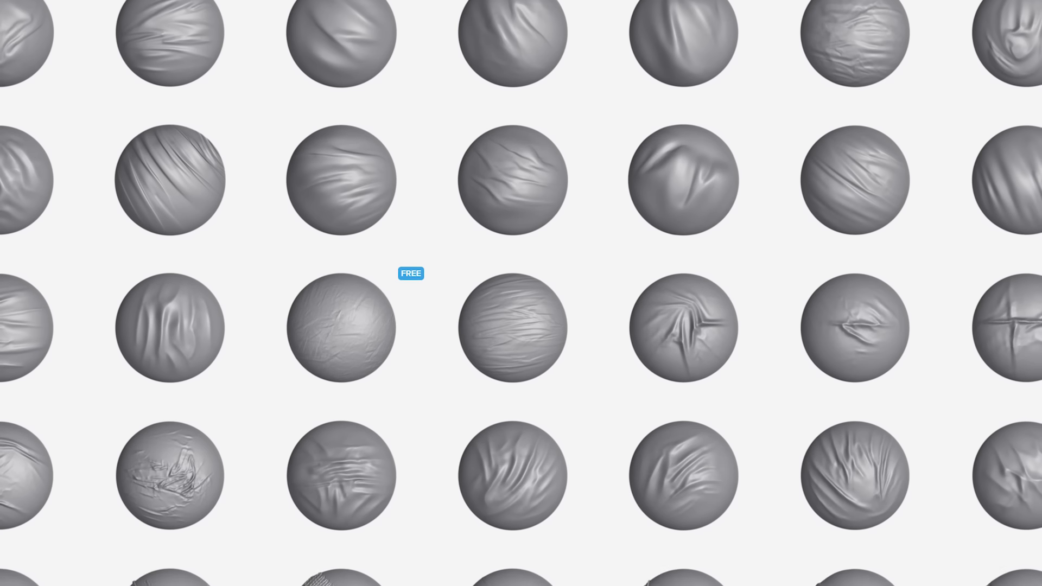
# Step: Scroll through the gallery of fabric-wrinkle sculpt brush previews
pyautogui.scroll(-3)
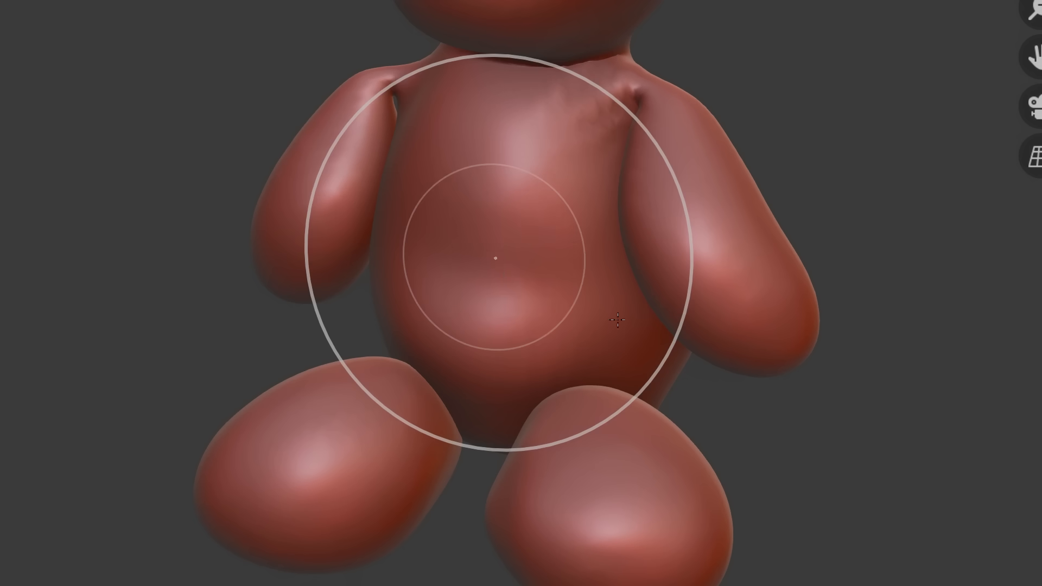
# Step: Sculpt two wrinkle-brush strokes of fabric creases across the bear's belly
pyautogui.moveTo(619, 319); pyautogui.dragTo(495, 260)
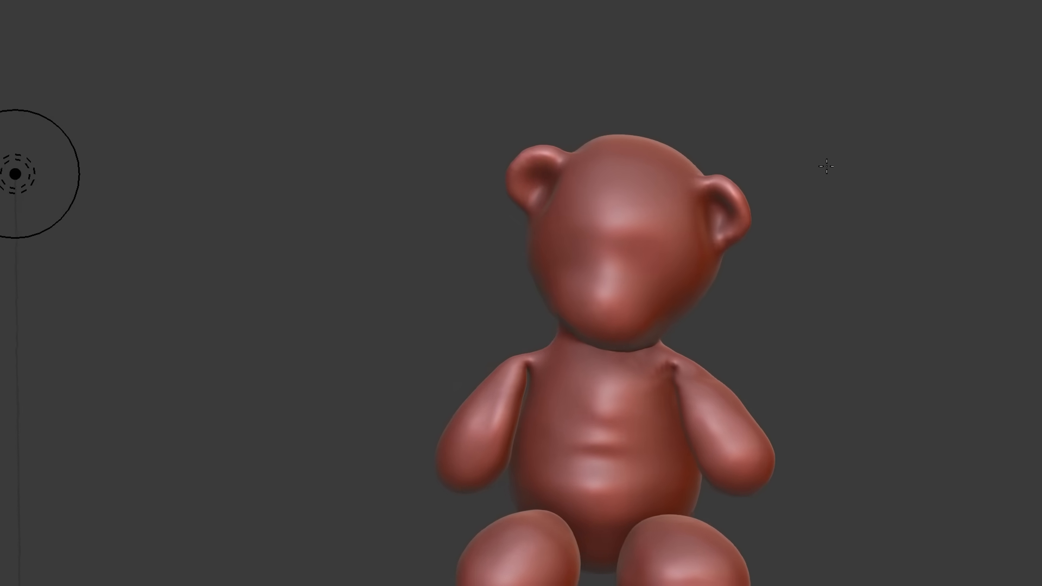
pyautogui.moveTo(827, 166); pyautogui.dragTo(612, 170)
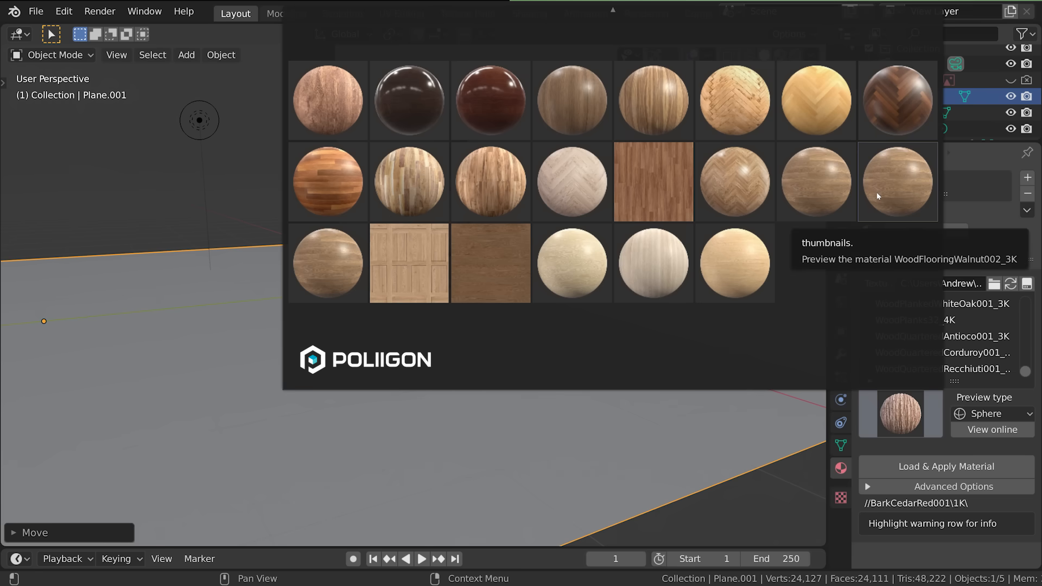
# Step: Apply WoodFlooringWalnut to the floor, enlarge the area light, and render with F12
pyautogui.click(898, 181)
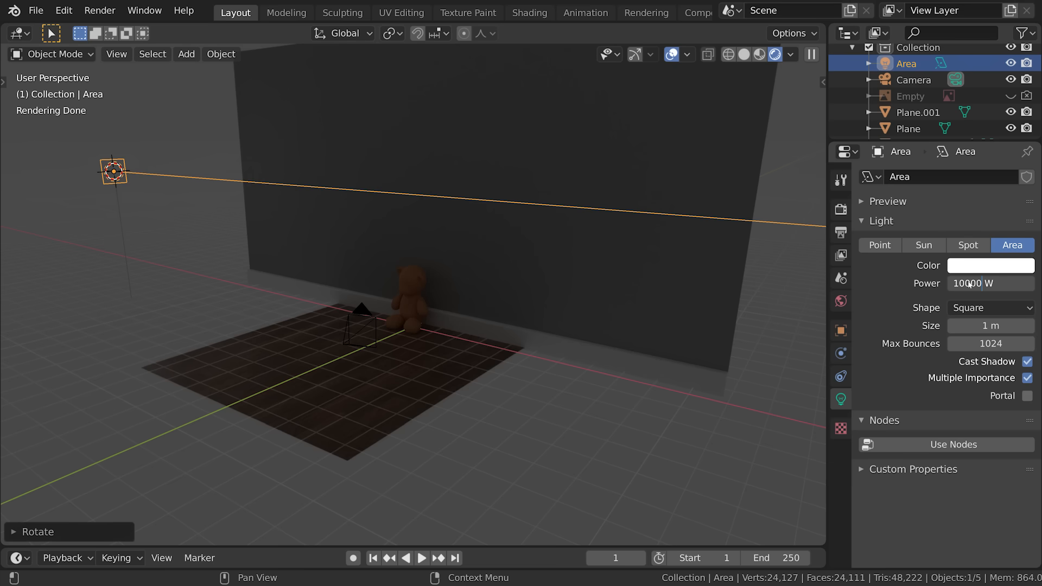
pyautogui.click(989, 326)
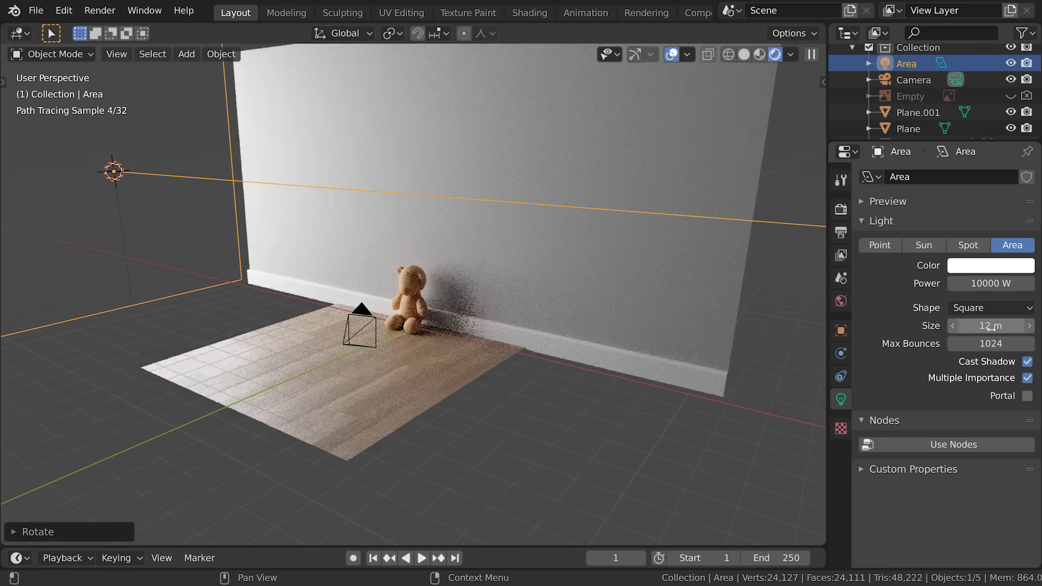
pyautogui.press('F12')
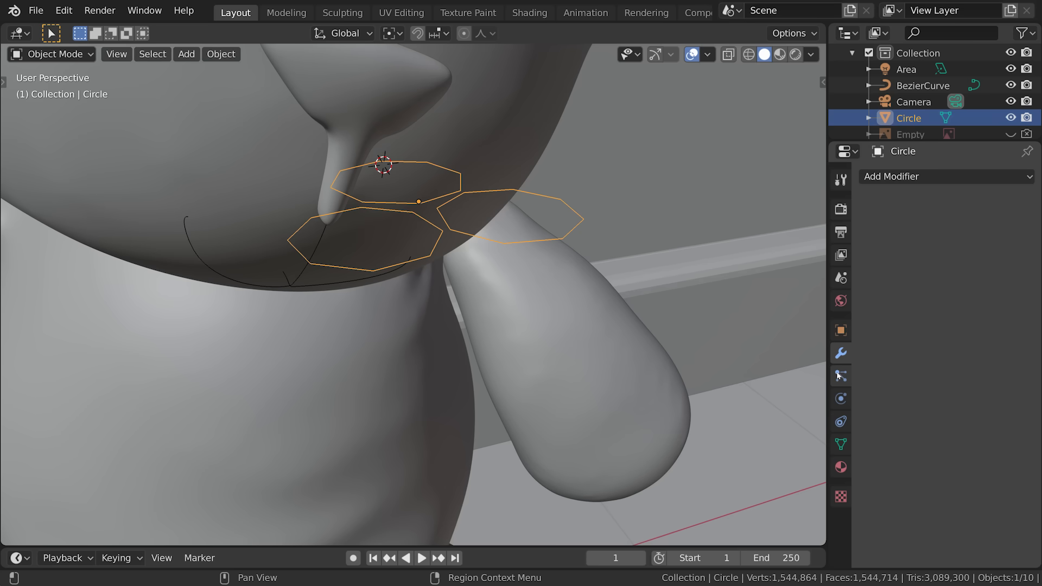
# Step: Open the Add Modifier list for the circle meshes on the bear's snout
pyautogui.click(944, 176)
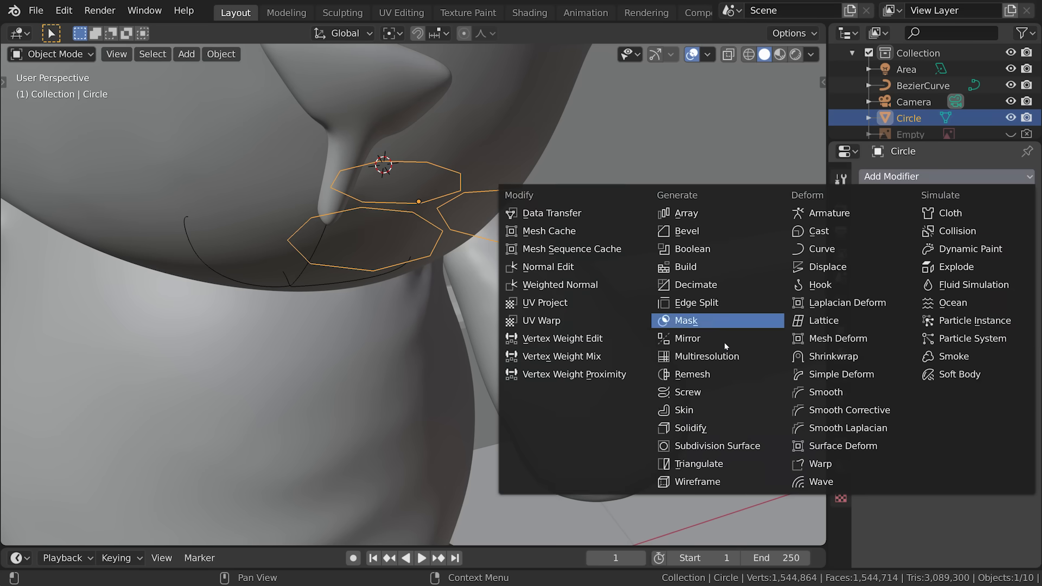